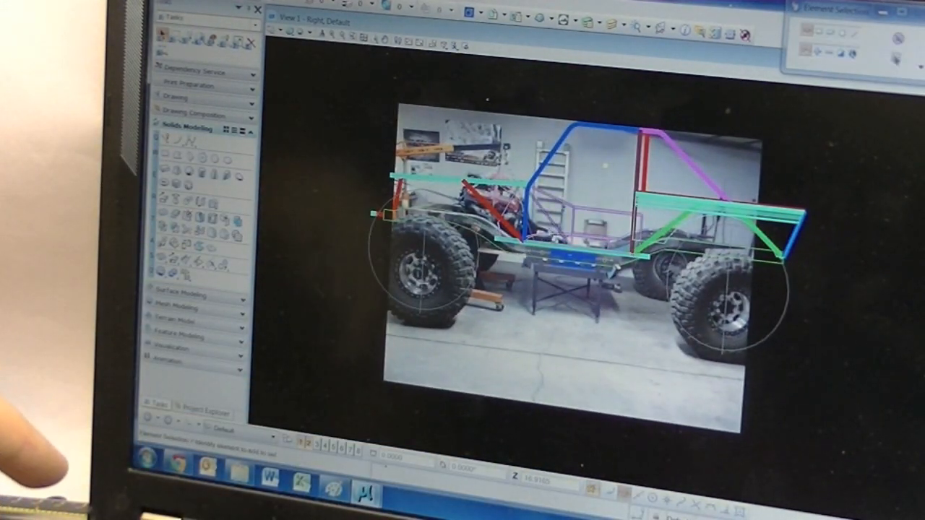
{"action": "mouse_move", "coordinate": [497, 13]}
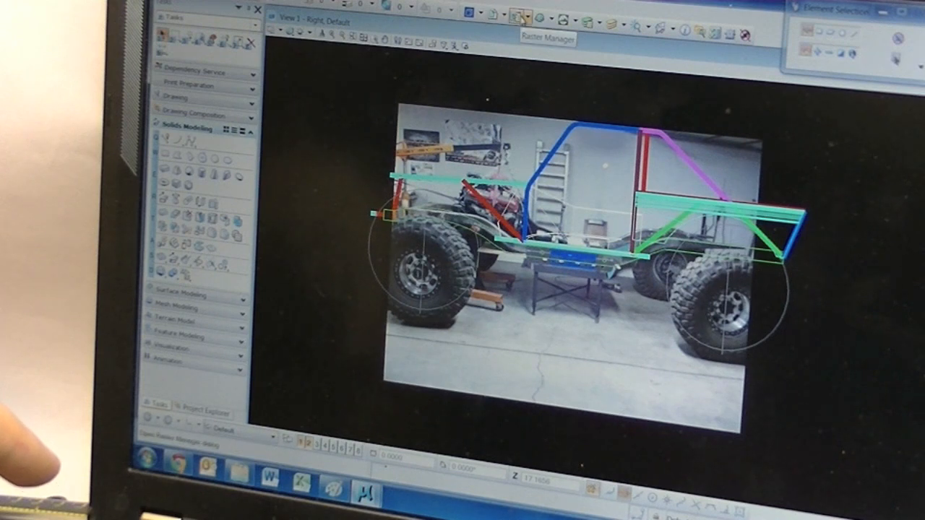
Step: Hide the Scout01.jpg photo in Raster Manager, leaving only the chassis wireframe visible
{"action": "left_click", "coordinate": [516, 13]}
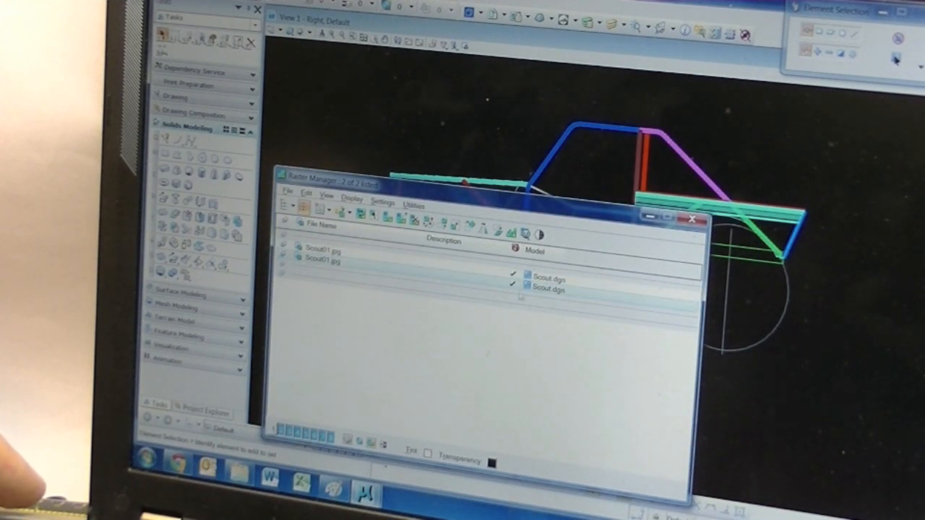
{"action": "left_click", "coordinate": [692, 219]}
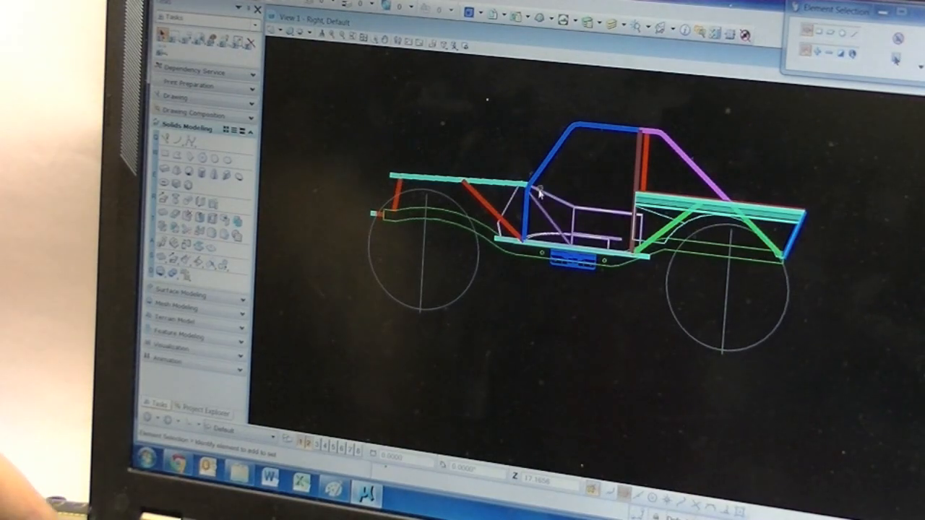